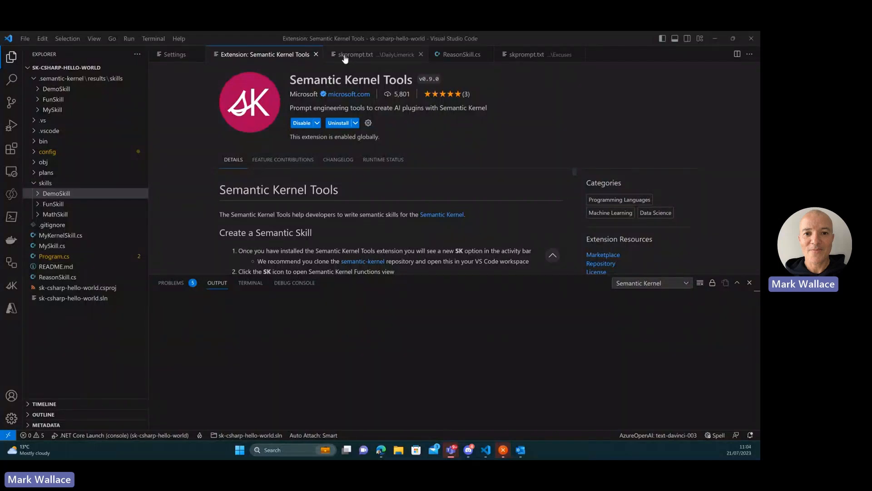
Switch to the DailyLimerick skprompt.txt and scroll through its example limericks to the end
left_click(355, 54)
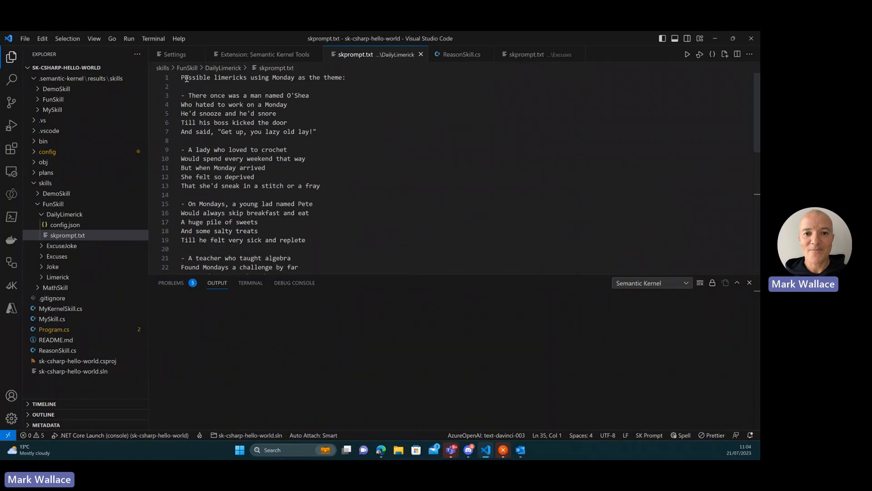
mouse_move(215, 81)
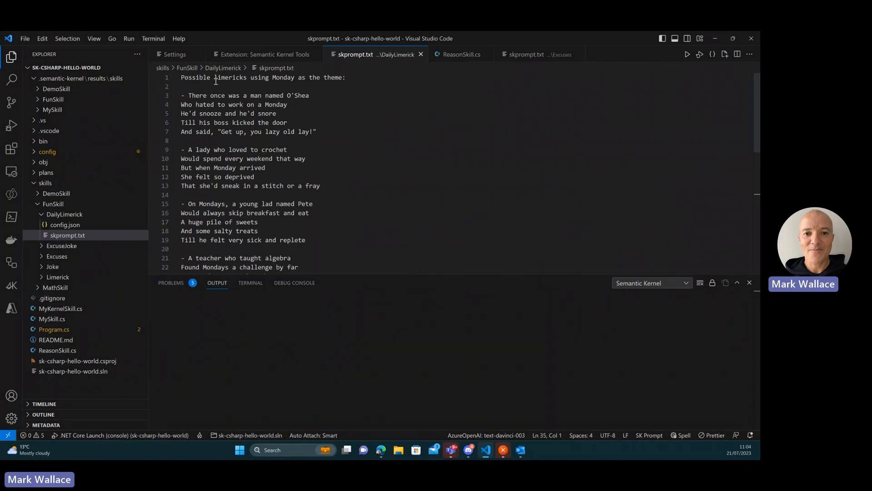
mouse_move(292, 81)
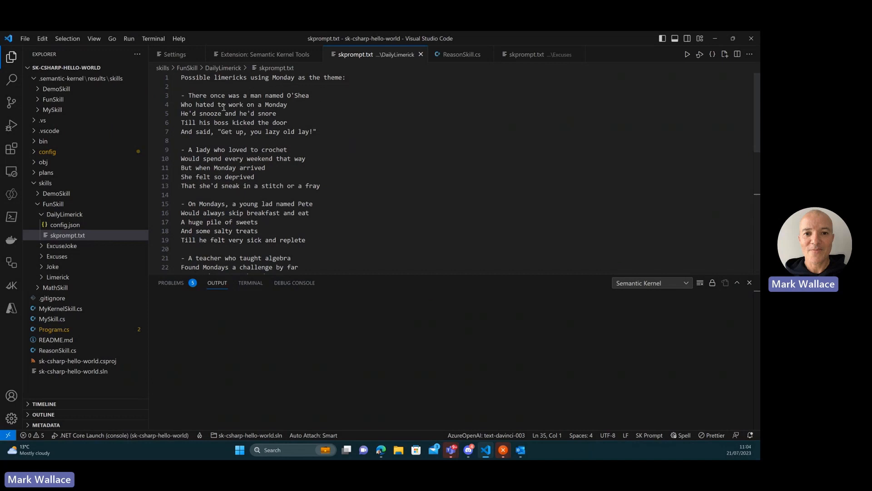
scroll("down", 3)
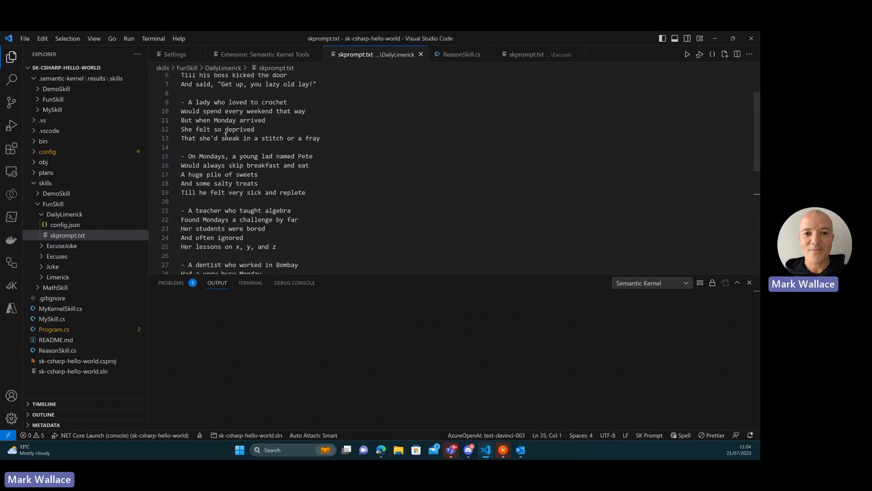
scroll("down", 3)
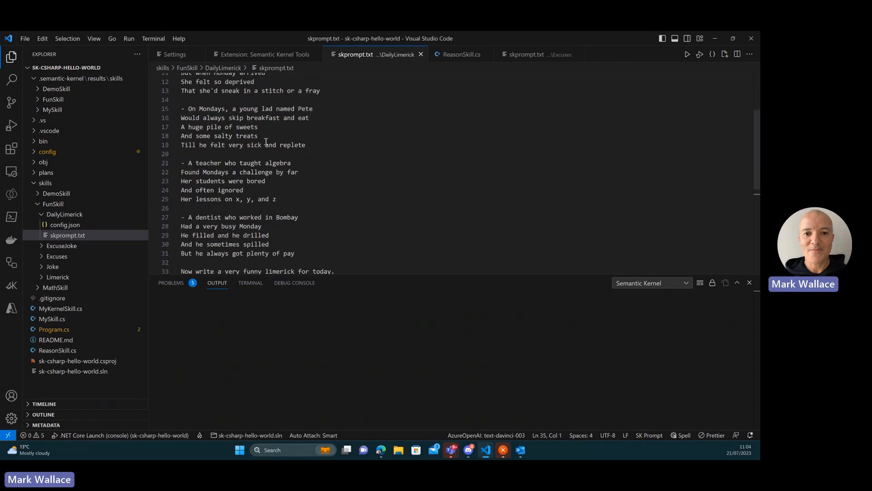
scroll("down", 3)
type("Day of the week: {{")
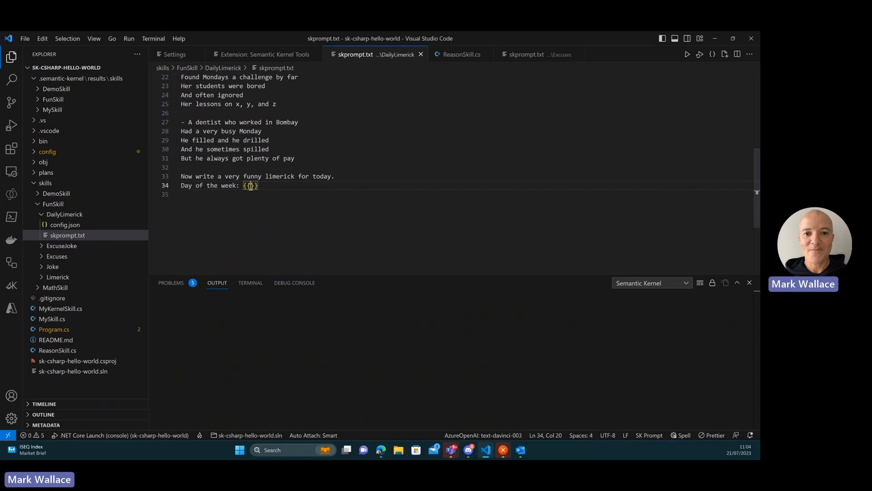
type("$input")
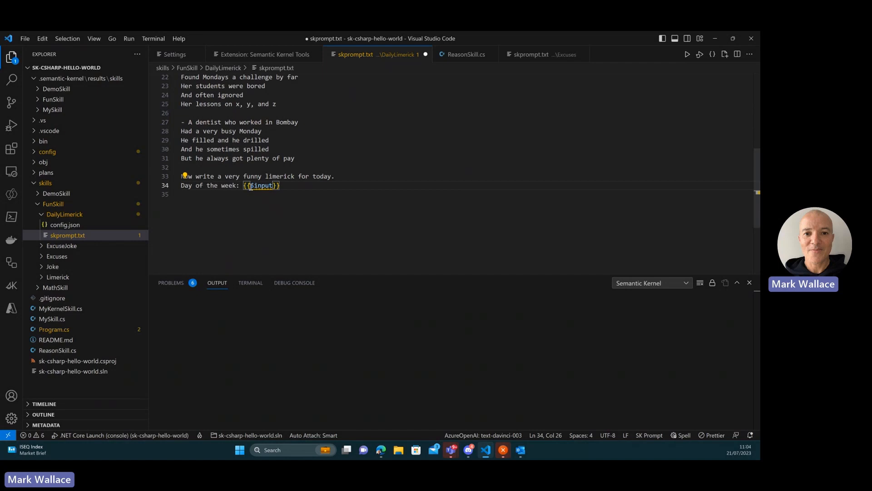
mouse_move(262, 185)
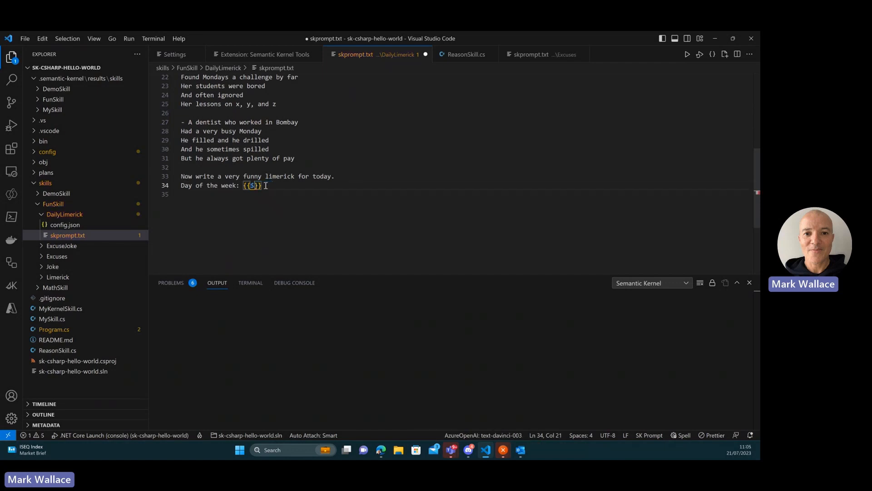
key("Backspace")
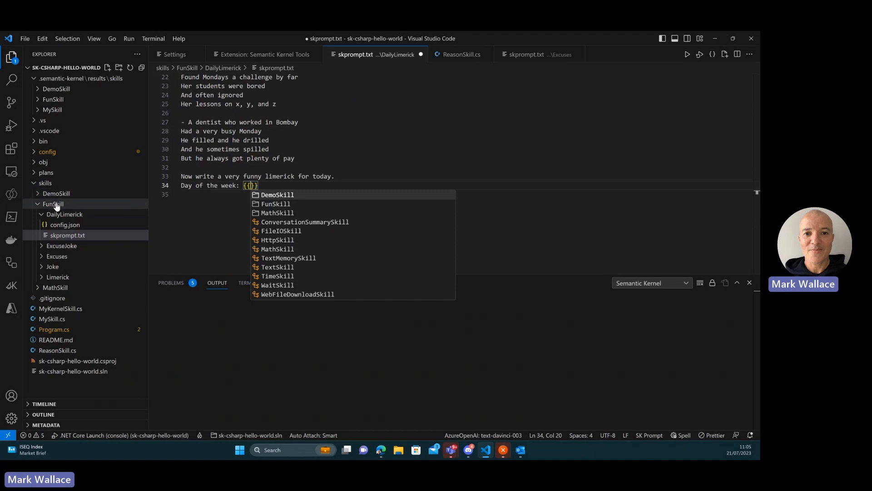
mouse_move(54, 288)
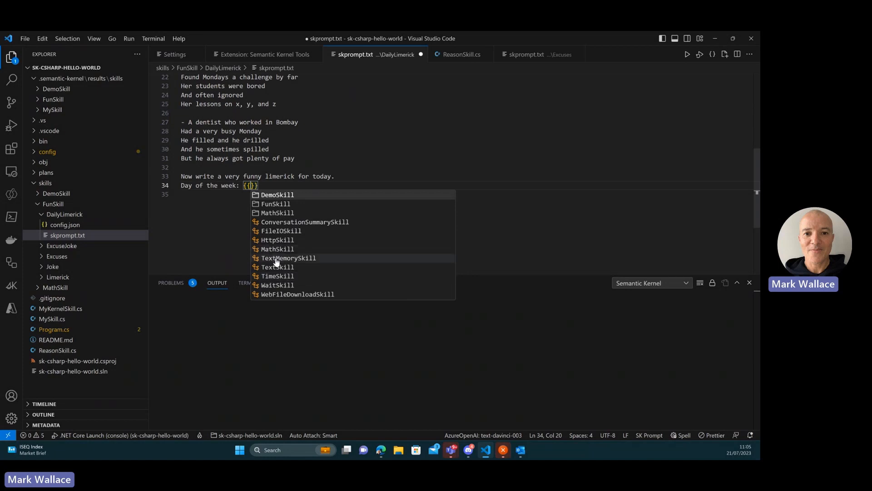
mouse_move(275, 275)
type("TimeSkill")
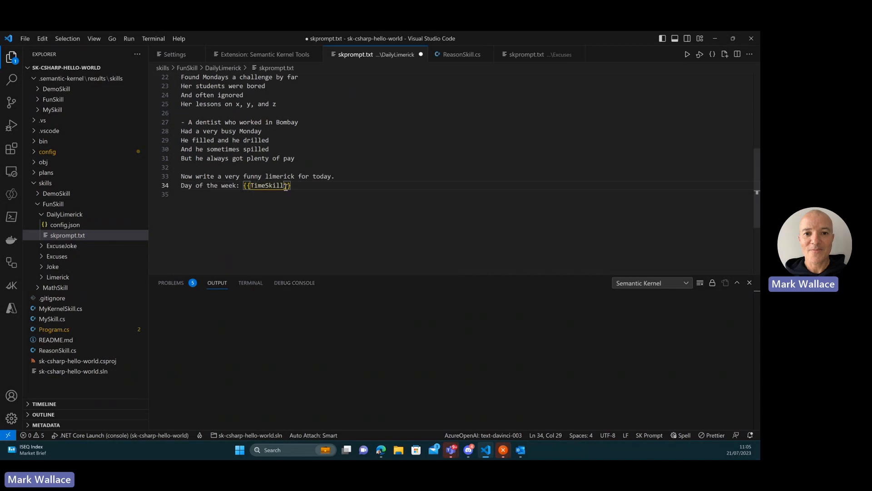
Complete the day-of-week placeholder as TimeSkill.DayOfWeek from the completion list
type(".")
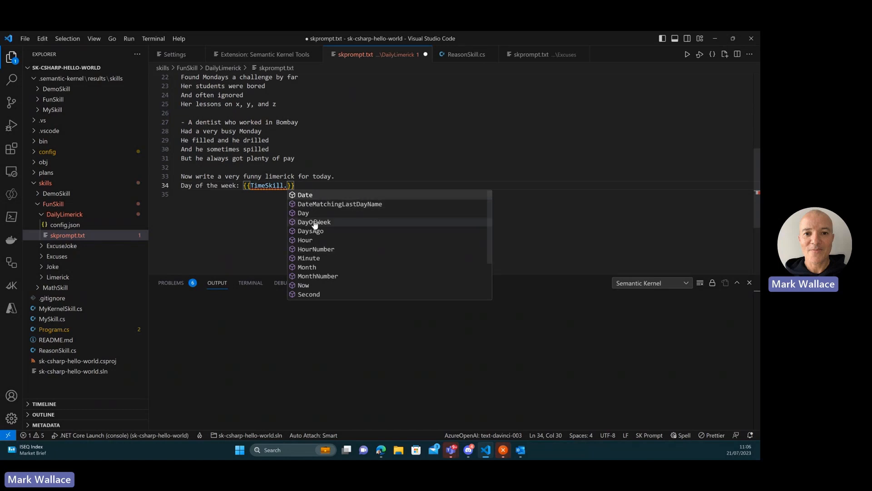
left_click(314, 221)
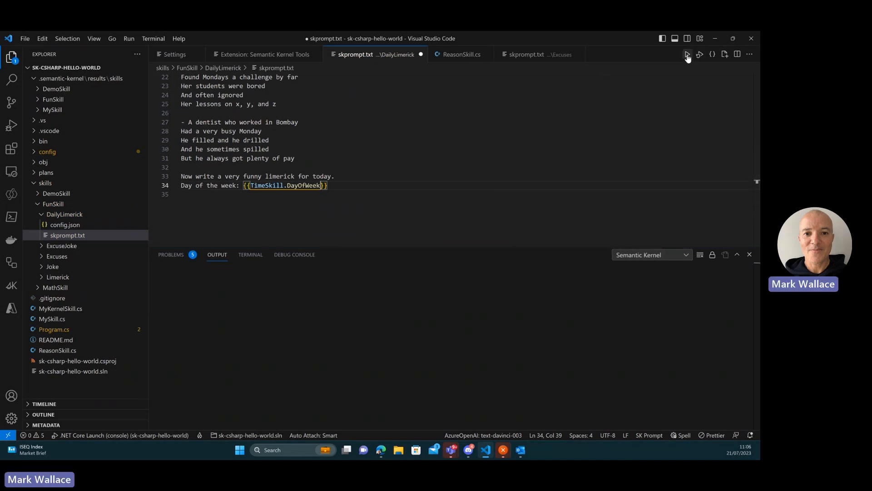
Run the DailyLimerick prompt, producing a Friday-themed limerick in the Output panel
left_click(699, 54)
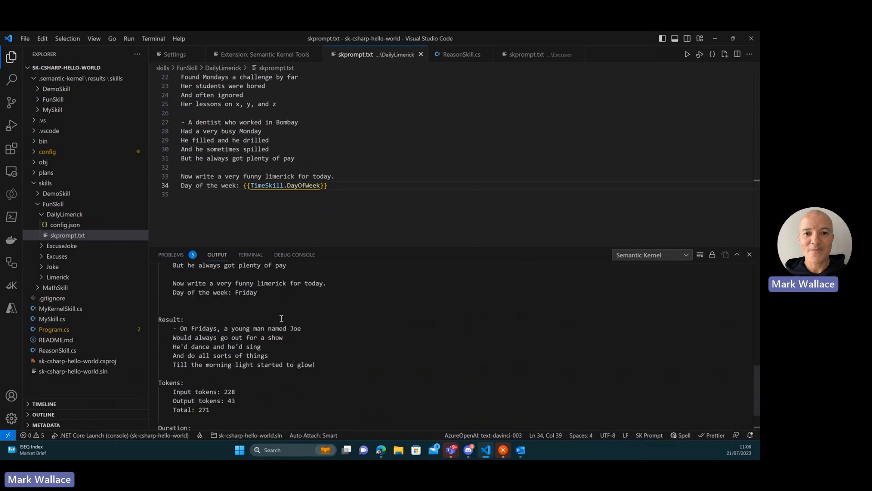
mouse_move(240, 293)
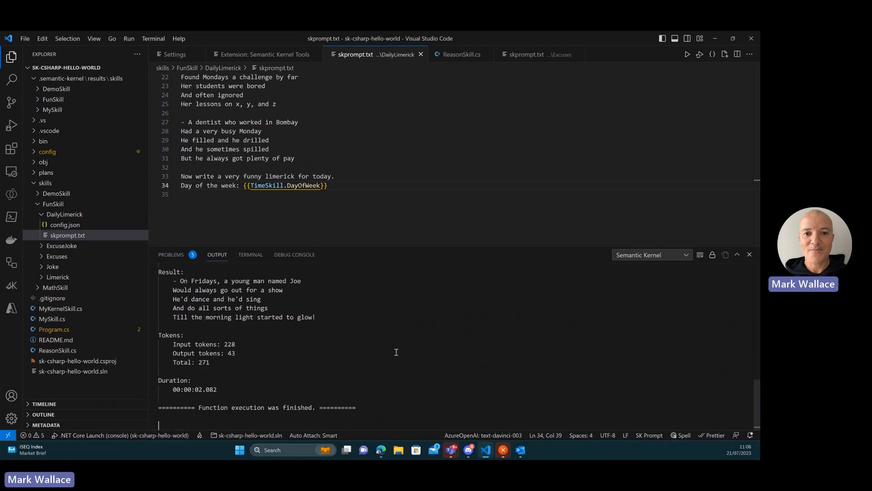
mouse_move(184, 281)
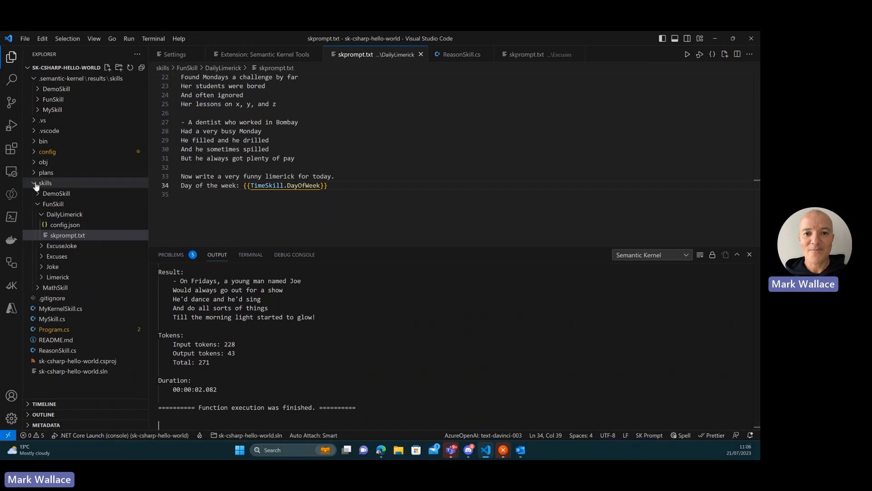
Collapse the skills folder and open ReasonSkill.cs showing RandomReason and its reasons list
left_click(44, 183)
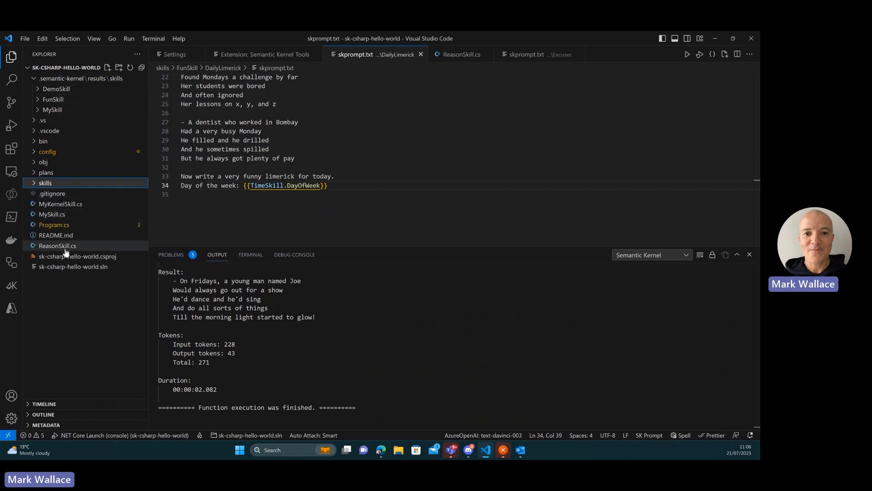
mouse_move(57, 246)
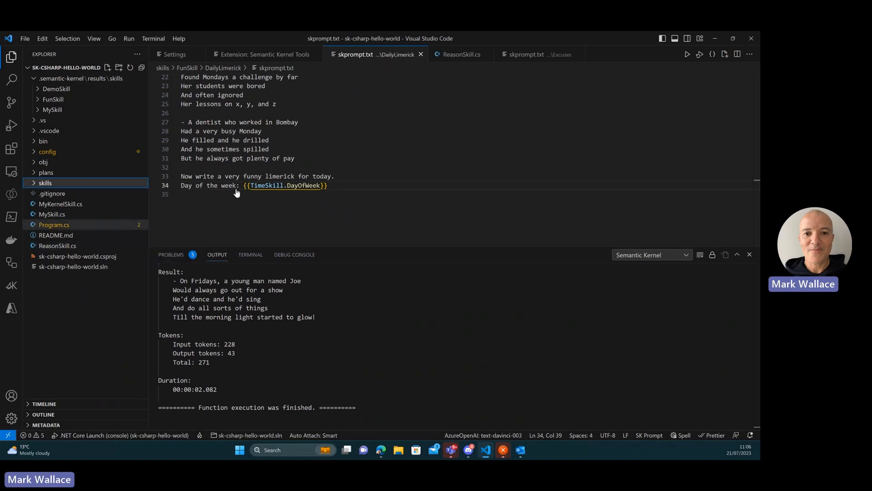
left_click(461, 54)
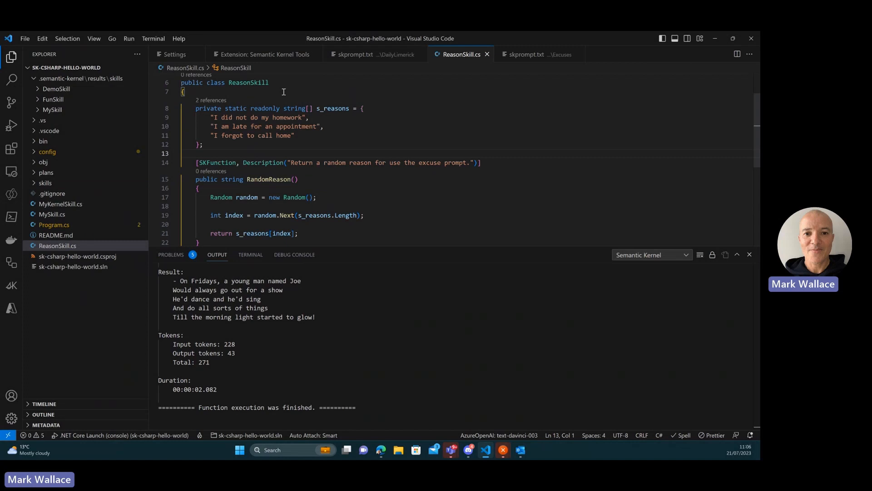
mouse_move(231, 180)
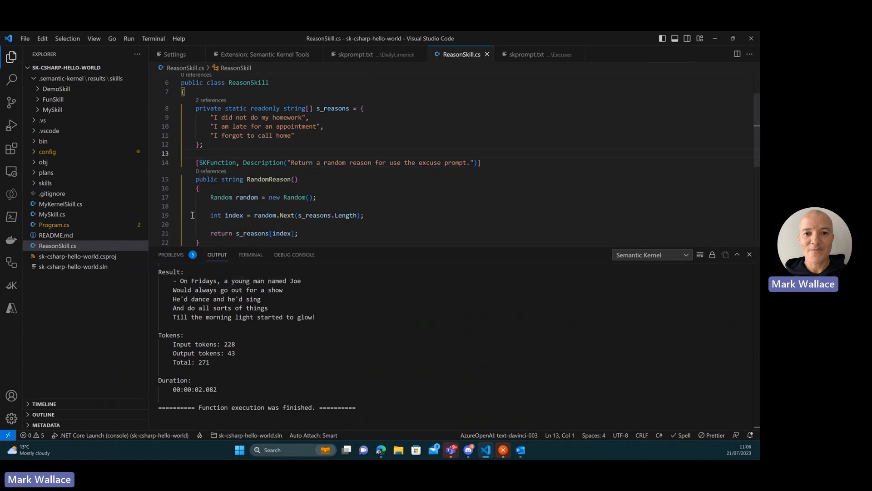
mouse_move(231, 203)
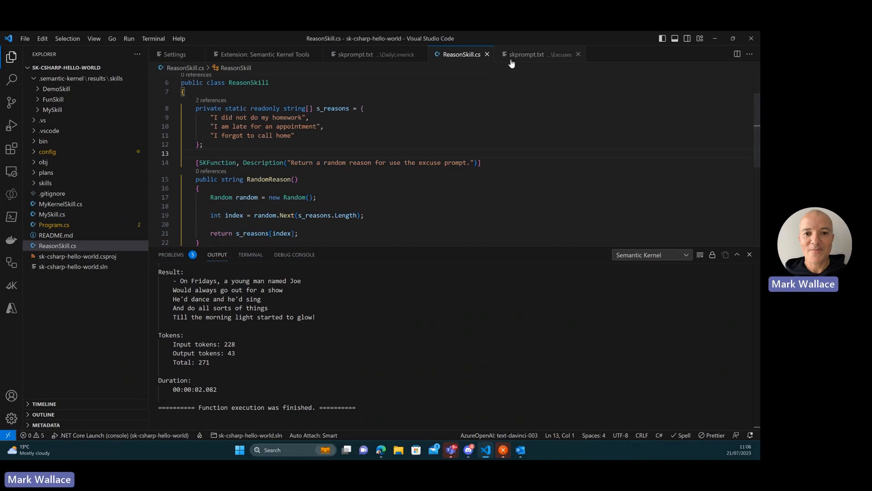
Clear the skill call from the Excuses prompt's Event placeholder, leaving empty braces
left_click(538, 54)
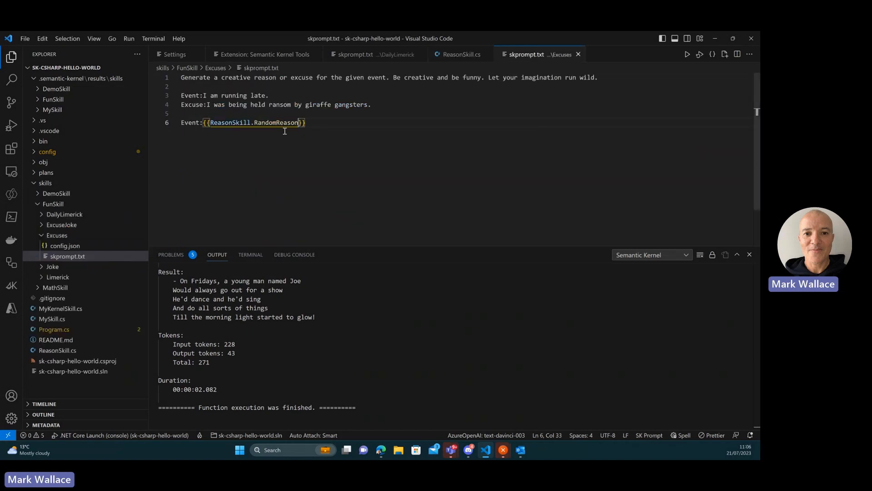
key("Backspace")
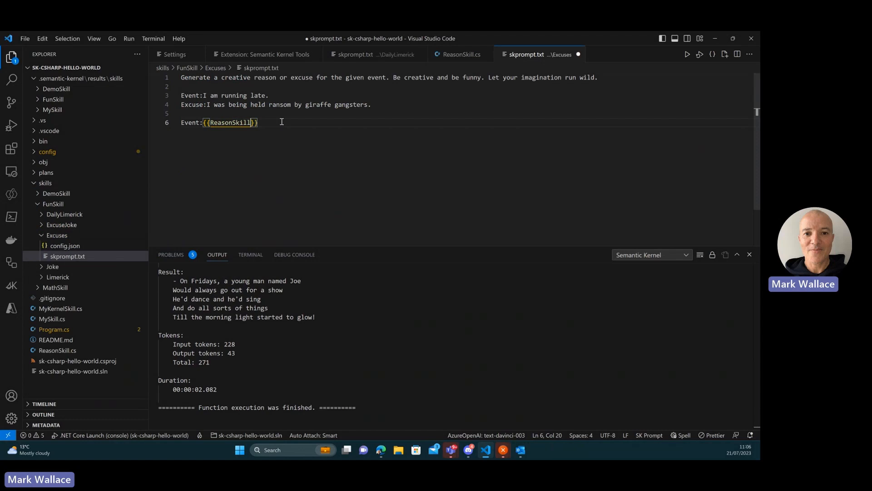
key("Backspace")
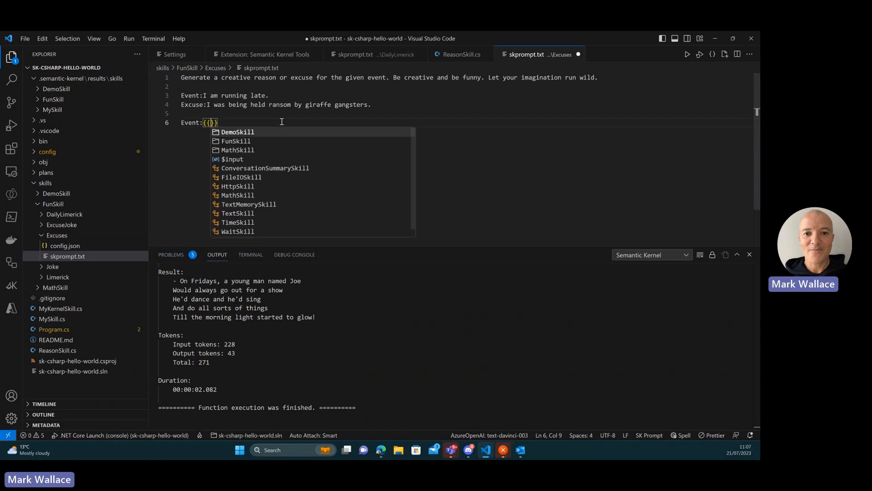
mouse_move(257, 196)
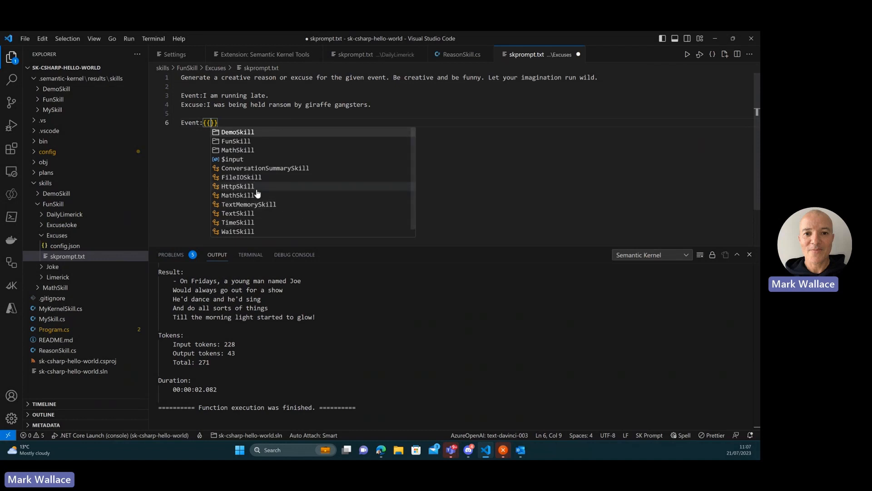
mouse_move(224, 218)
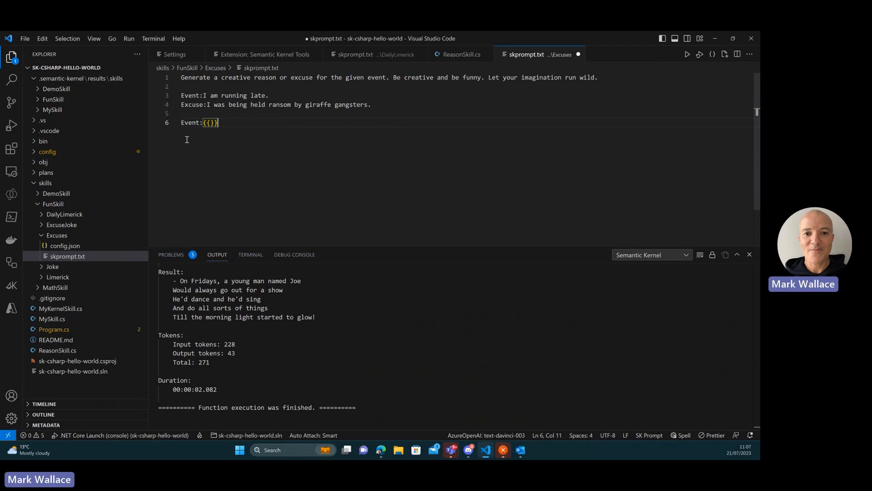
left_click(173, 54)
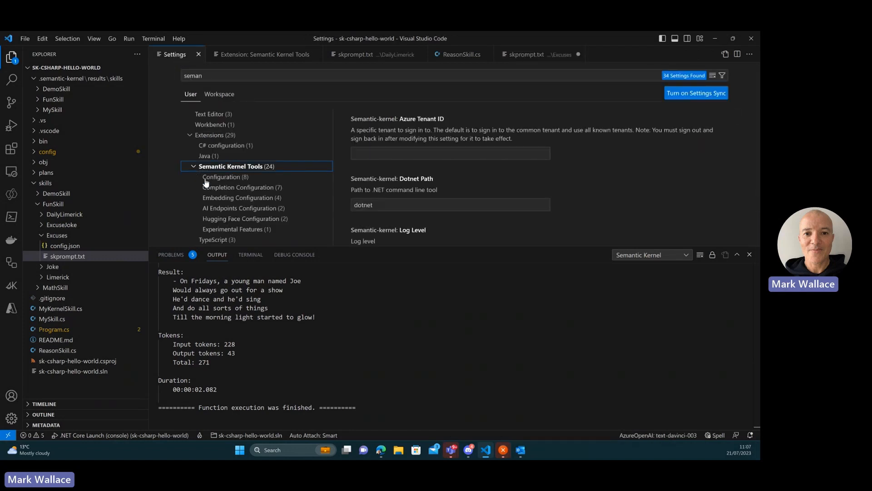
Enable the experimental Semantic Kernel Tools option Register Custom Native Functions
left_click(236, 228)
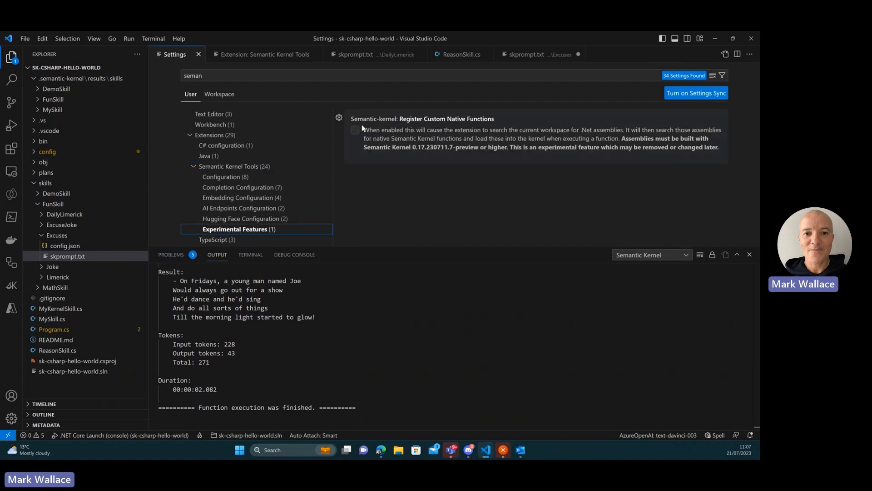
mouse_move(401, 127)
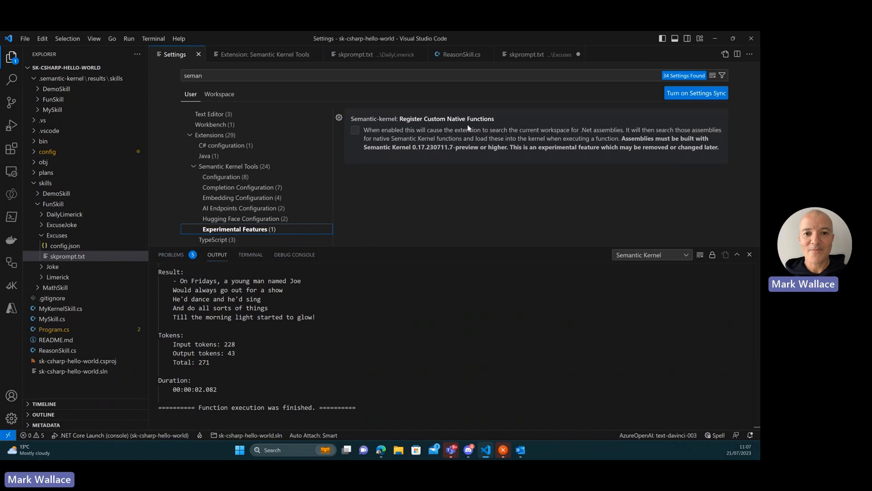
left_click(355, 129)
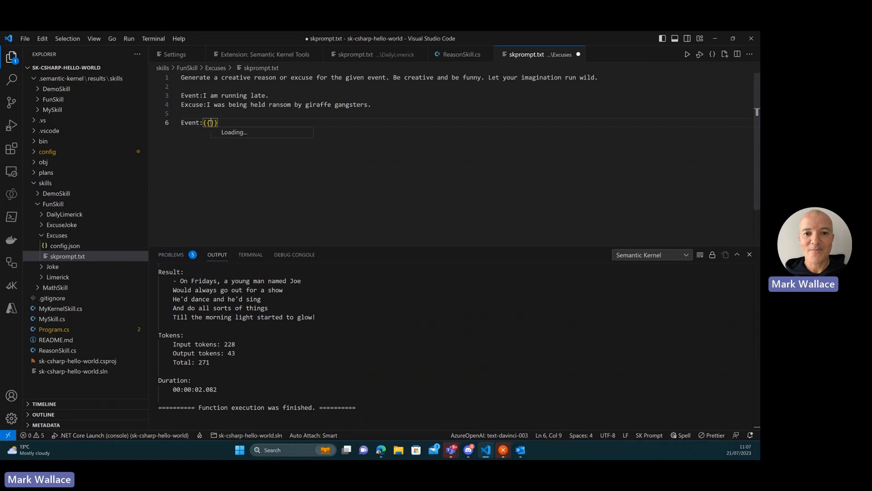
left_click(211, 123)
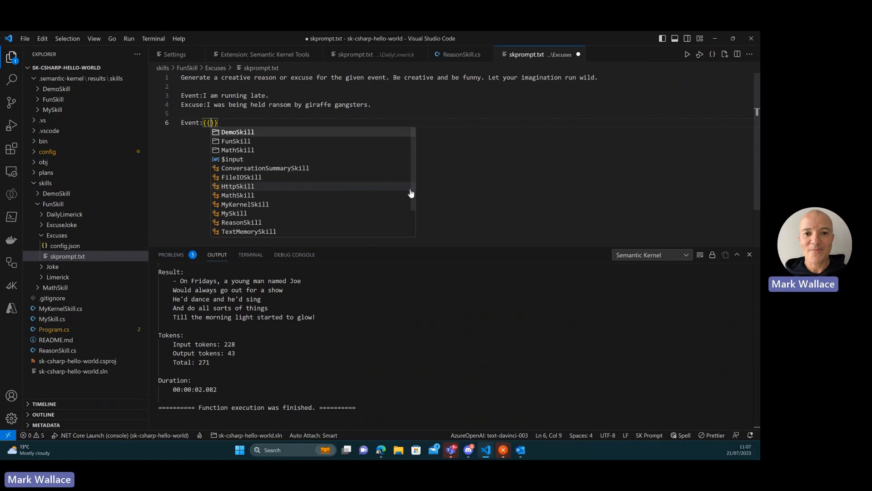
Scroll the Event placeholder suggestions to find ReasonSkill, MySkill and MyKernelSkill
scroll("down", 3)
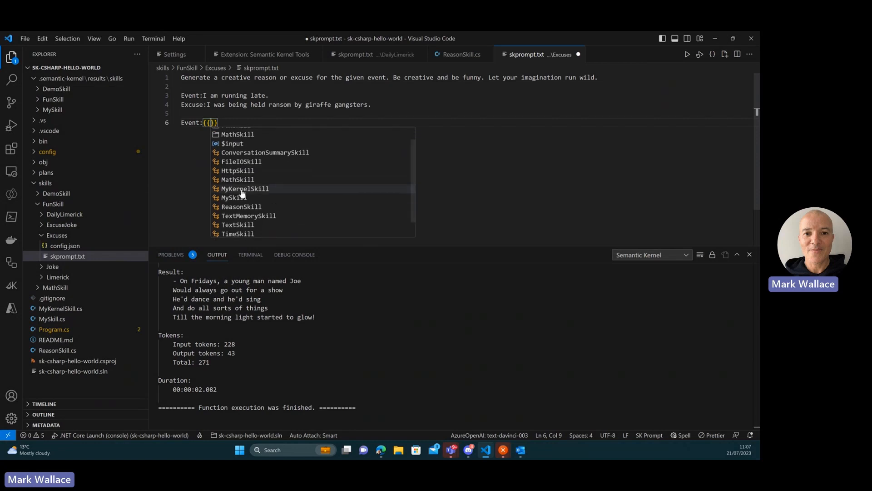
mouse_move(252, 193)
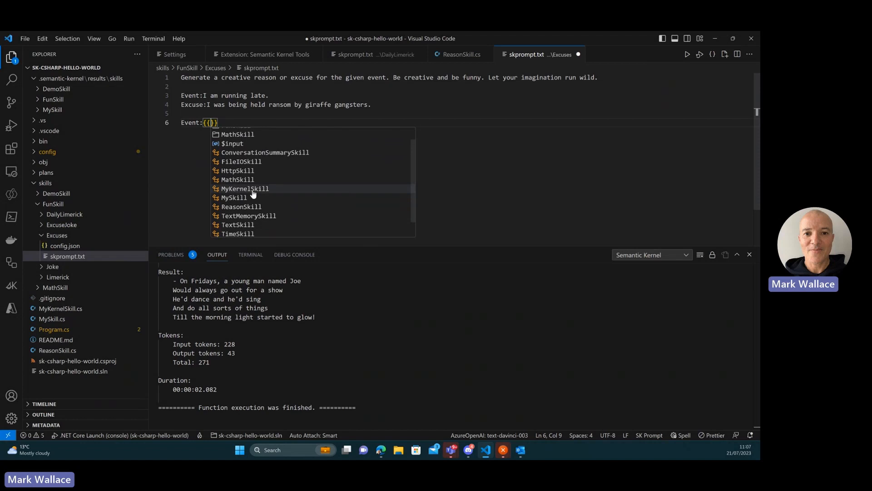
mouse_move(240, 206)
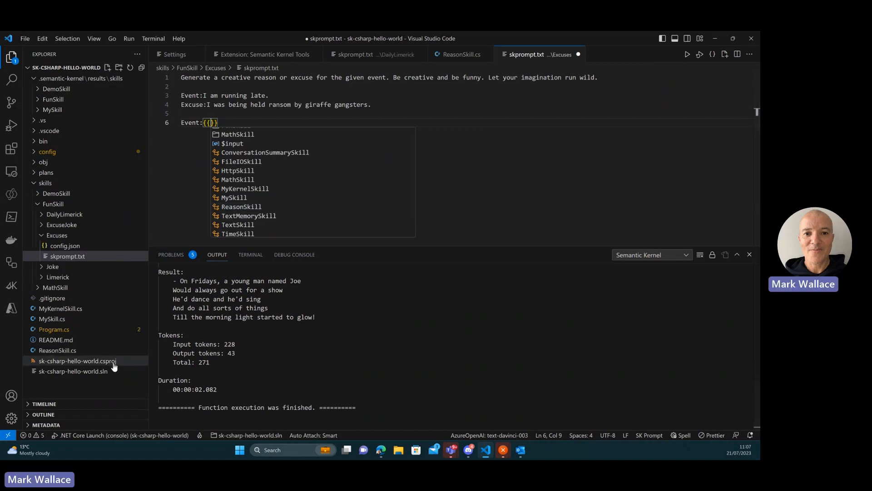
mouse_move(81, 360)
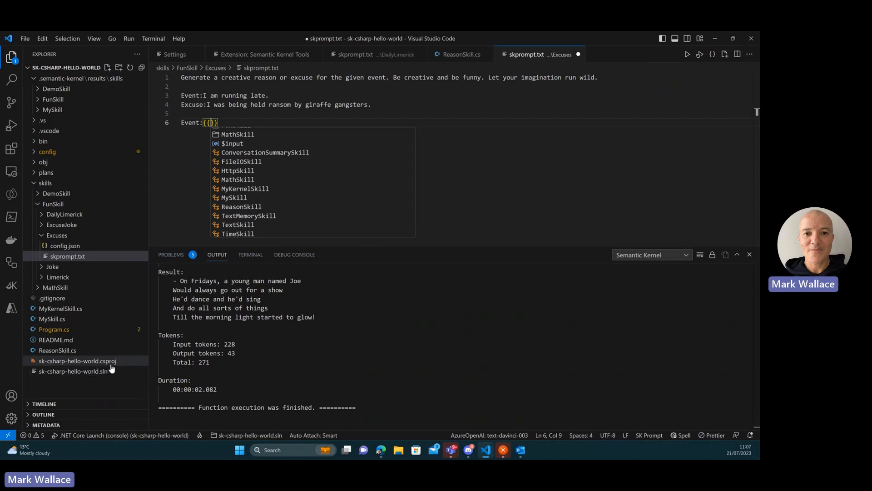
mouse_move(82, 361)
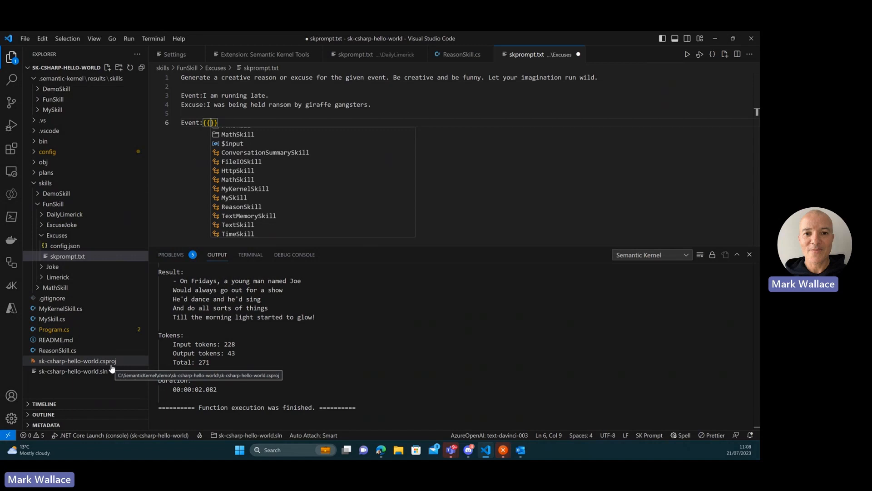
mouse_move(257, 225)
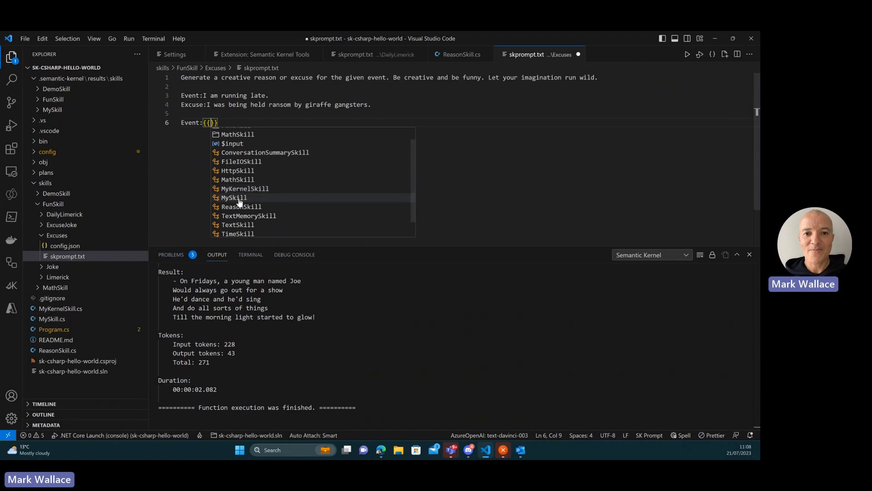
mouse_move(233, 214)
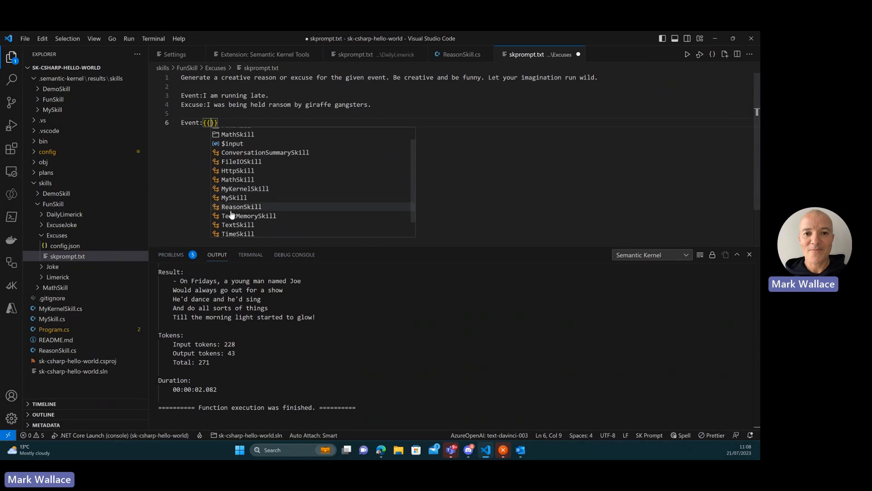
Insert ReasonSkill into the Event placeholder and add a dot to list its functions
left_click(241, 206)
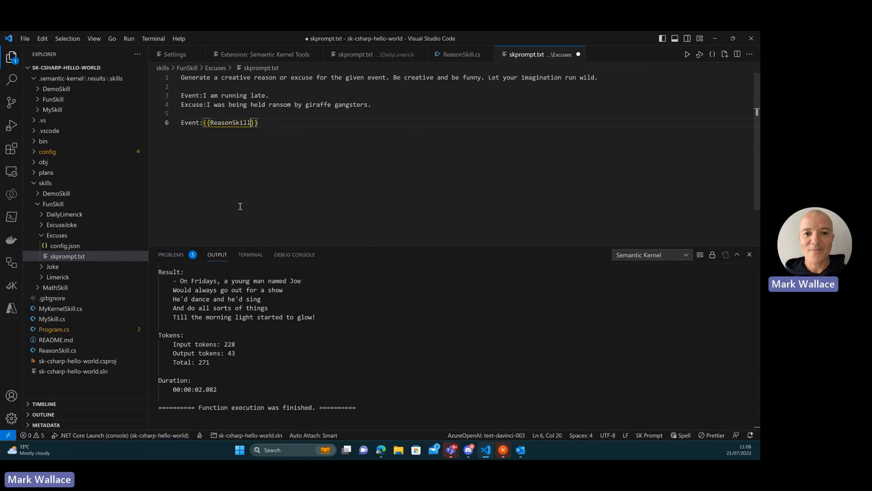
type(".")
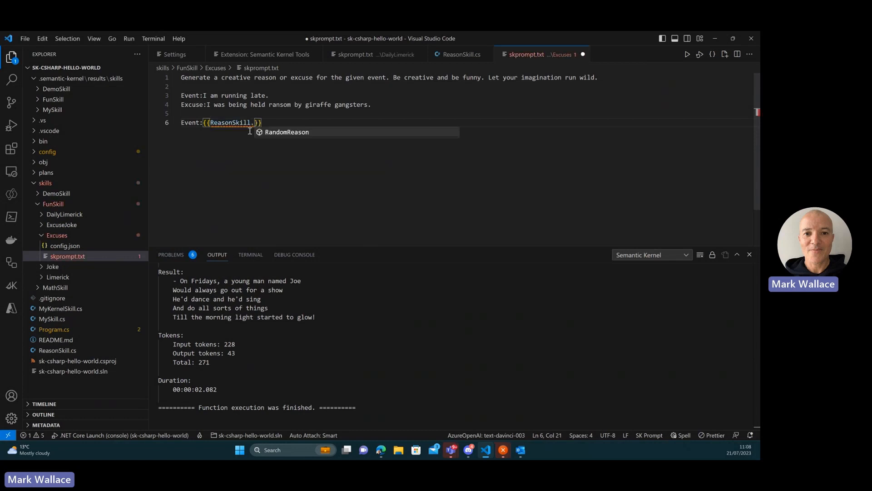
mouse_move(286, 131)
type("RandomReason")
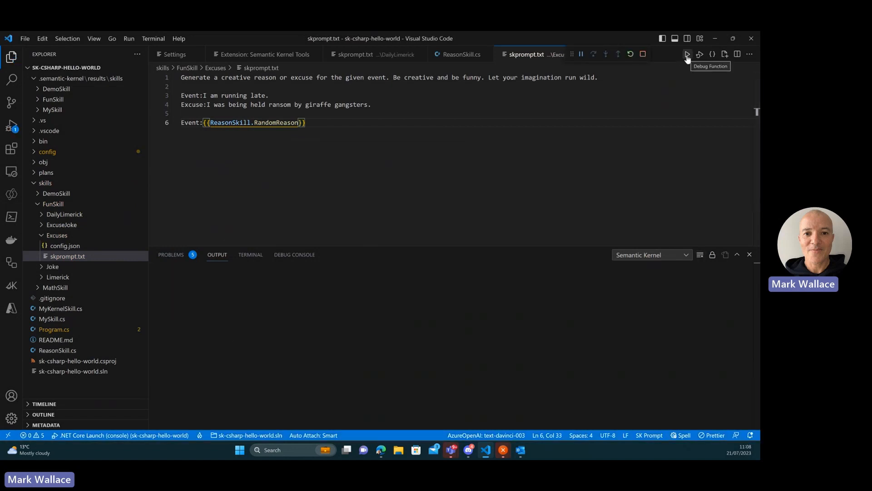
Run the Excuses prompt twice, generating excuses such as 'I did not do my homework'
left_click(687, 54)
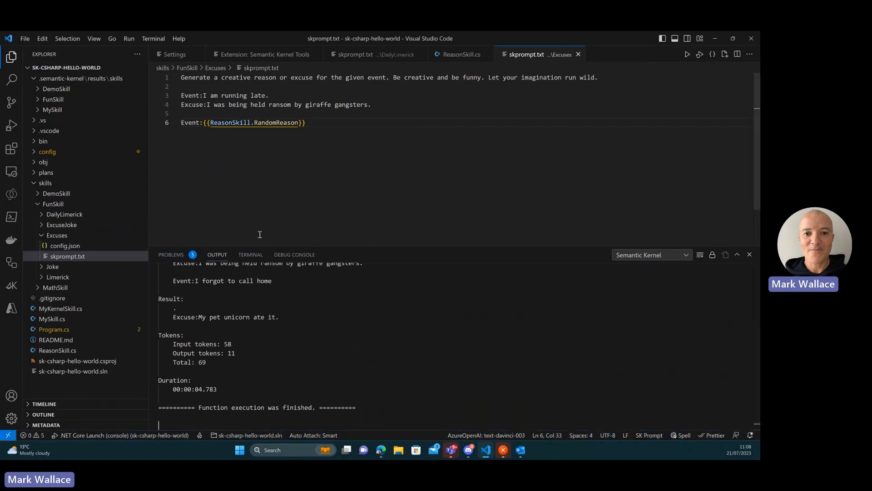
mouse_move(195, 281)
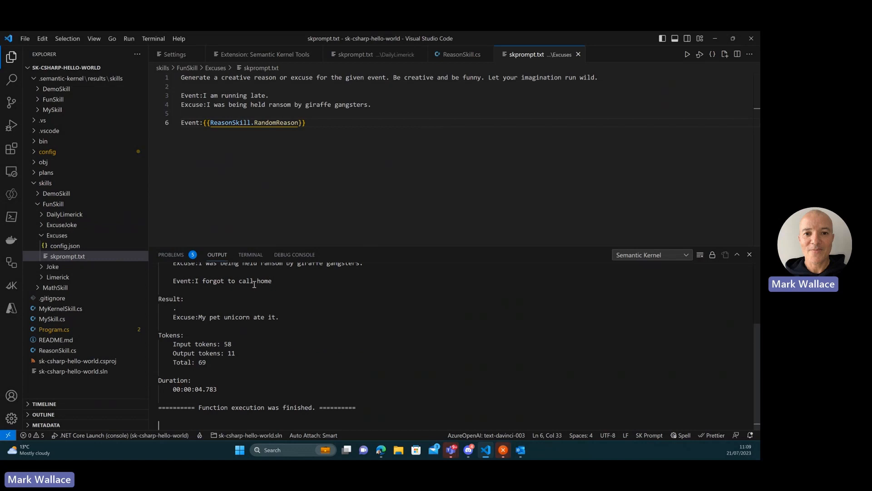
mouse_move(710, 267)
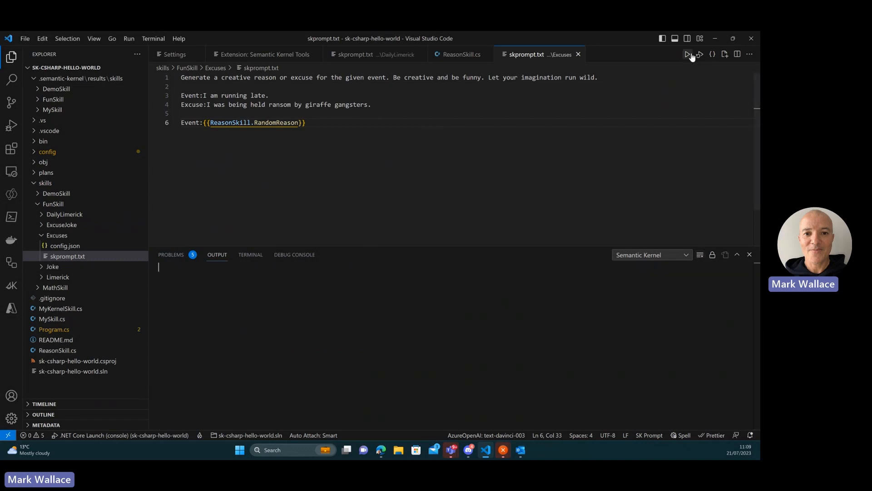
left_click(689, 54)
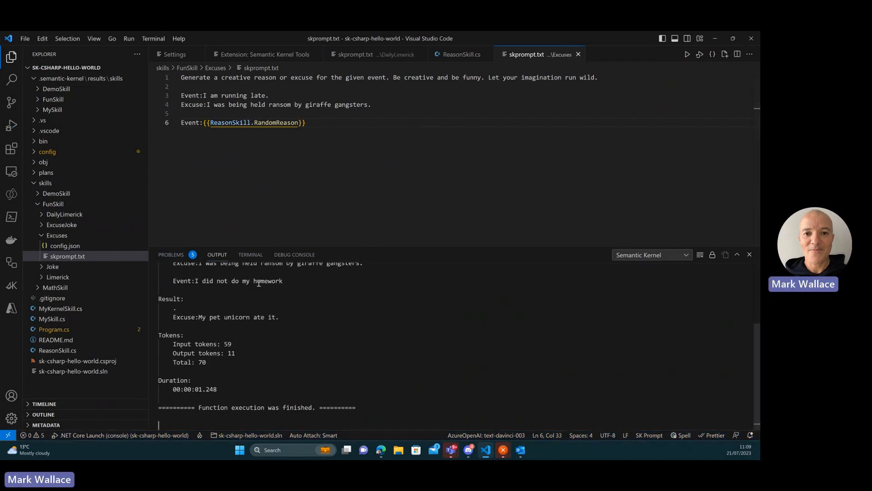
Switch to ReasonSkill.cs to view the s_reasons array RandomReason picks from
left_click(461, 54)
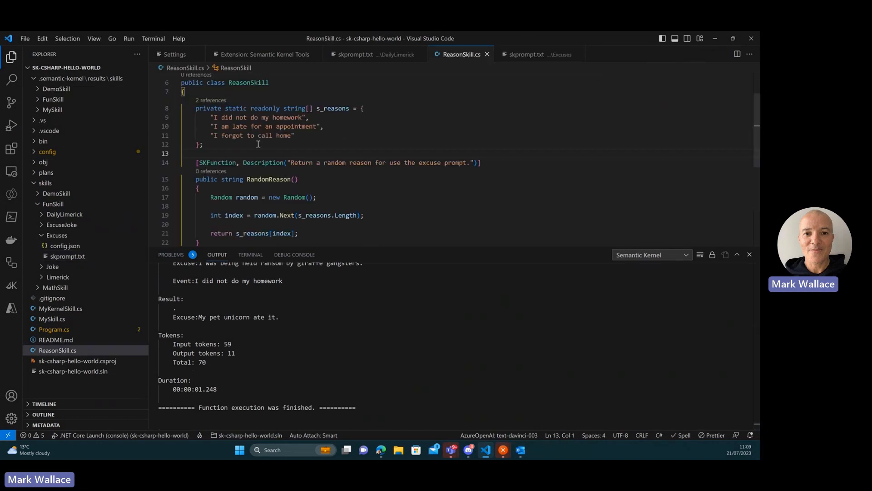
mouse_move(233, 120)
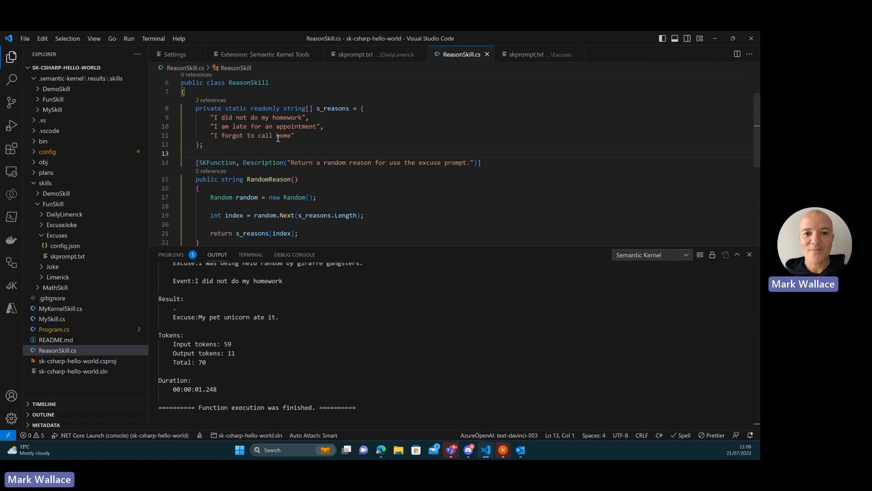
mouse_move(307, 158)
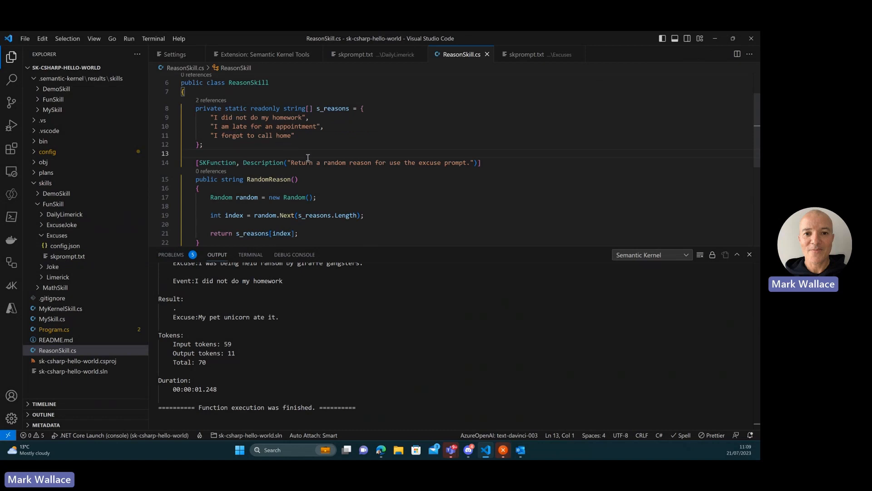